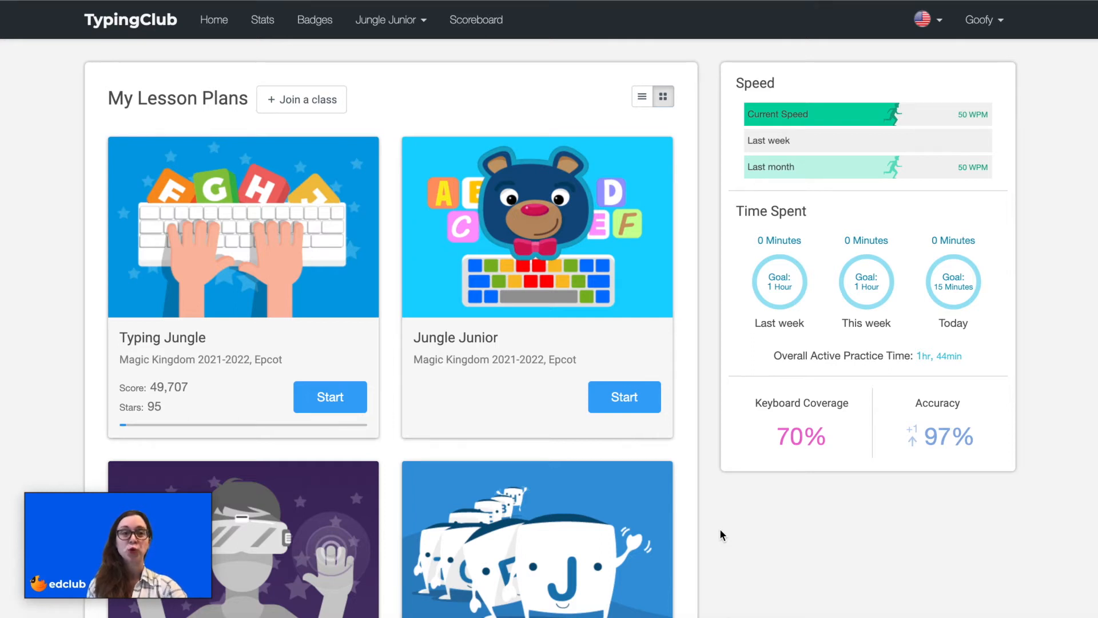
mouse_move(577, 303)
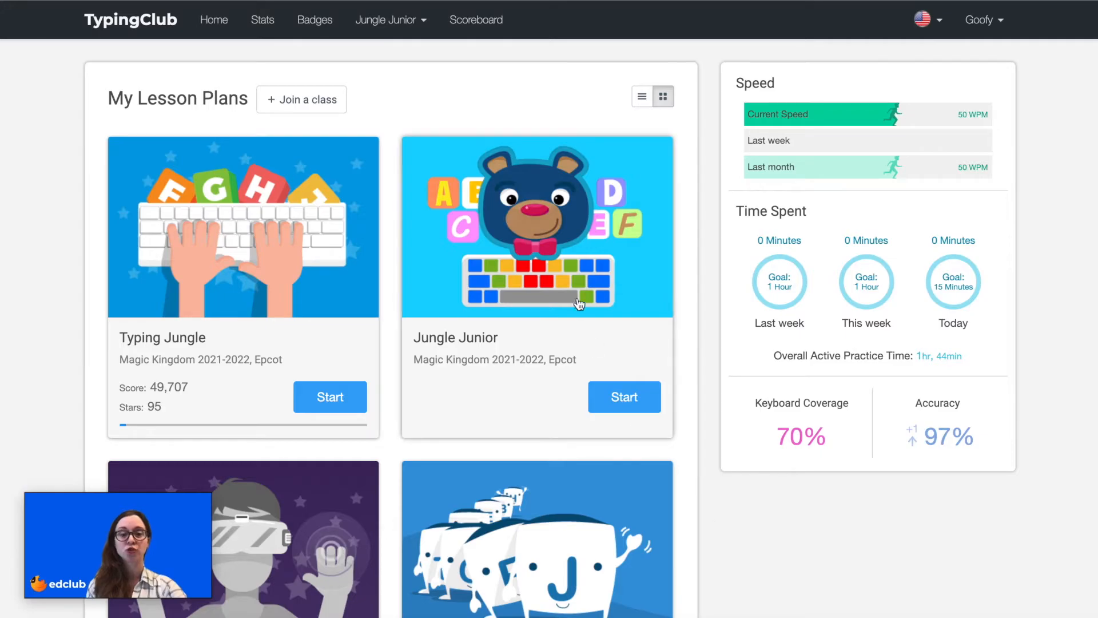
Start the Jungle Junior lesson plan and pick a locked lesson tile
click(623, 397)
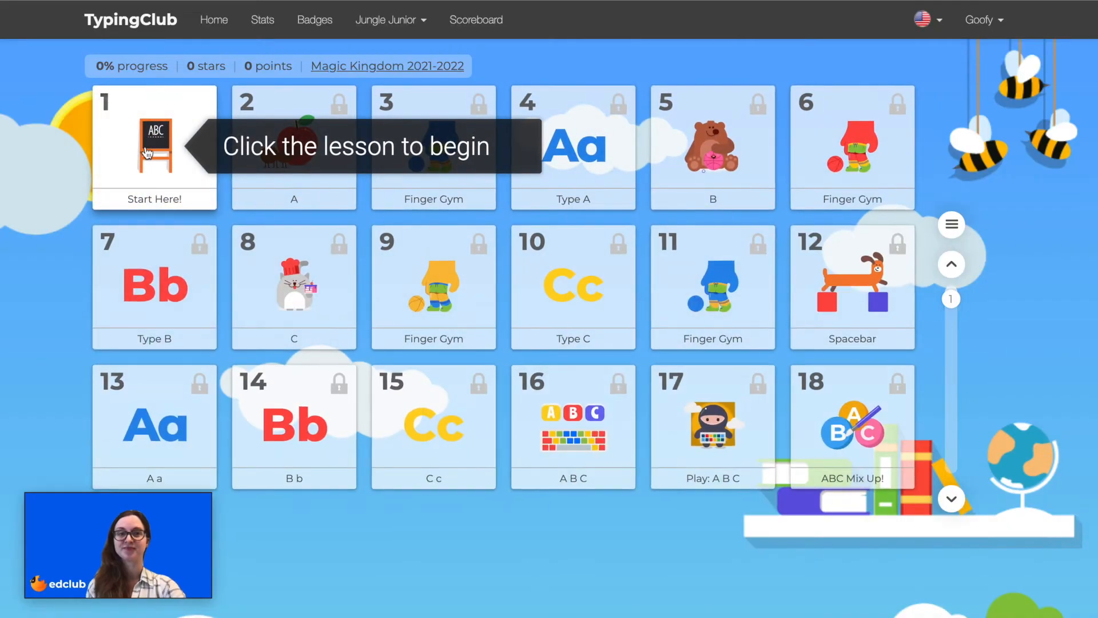
click(154, 140)
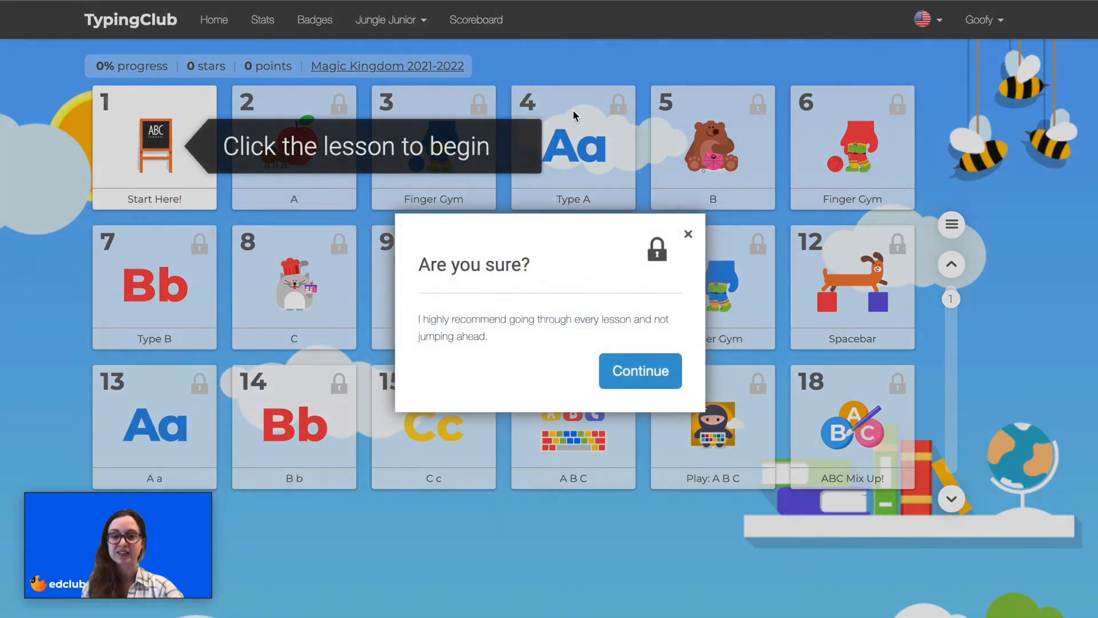
Continue past the 'Are you sure?' warning into the left-pinky A lesson
click(638, 370)
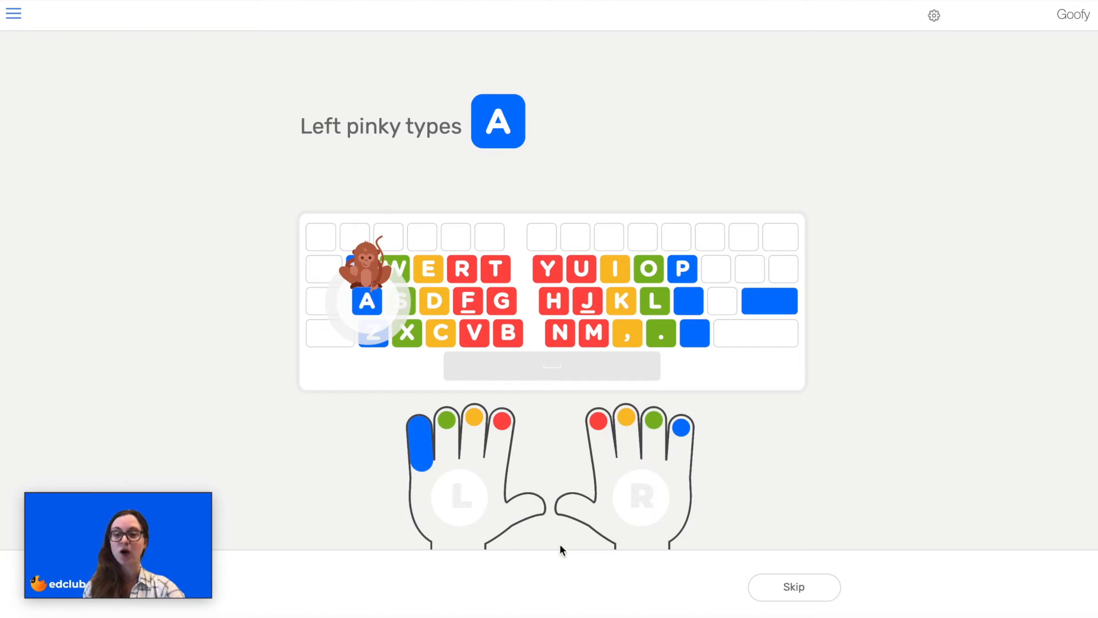
mouse_move(312, 224)
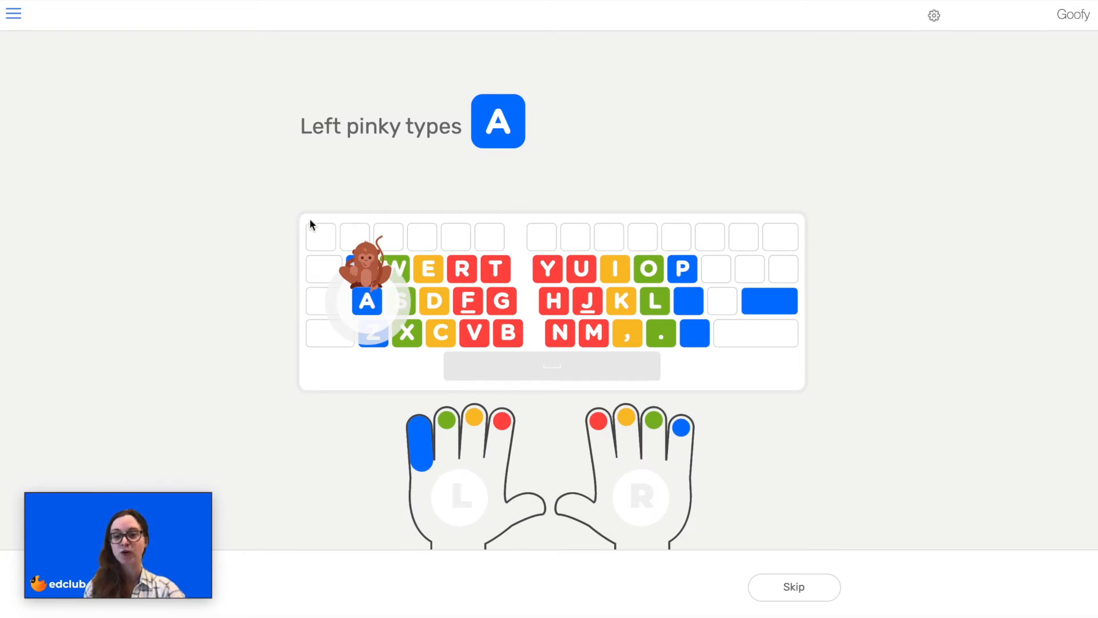
mouse_move(869, 207)
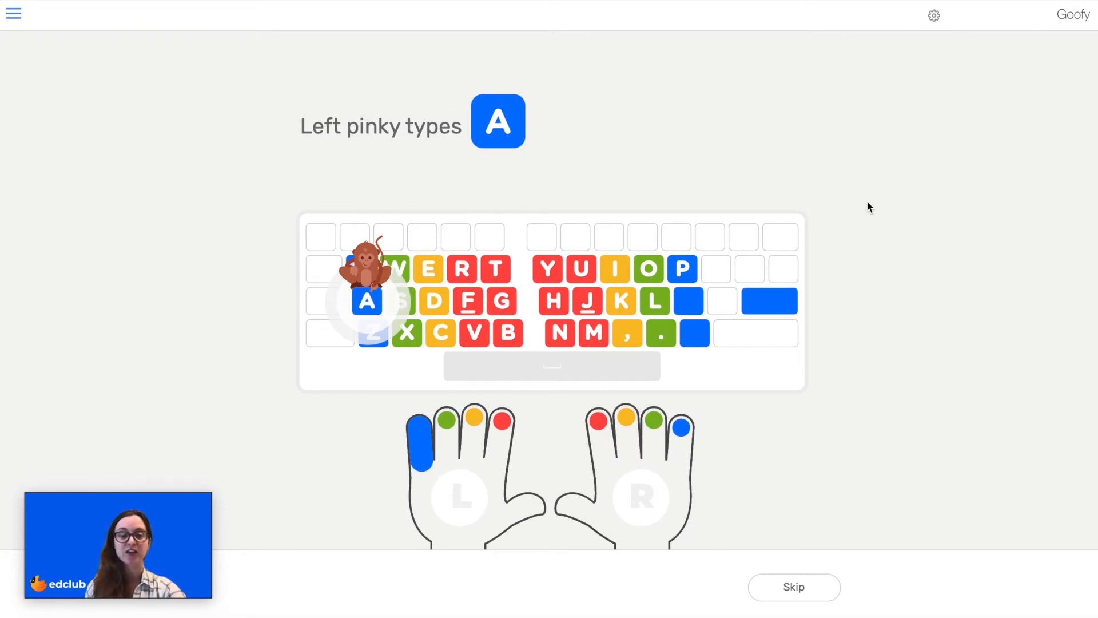
Toggle 'Show lowercase letters' in the lesson's gear options
click(933, 15)
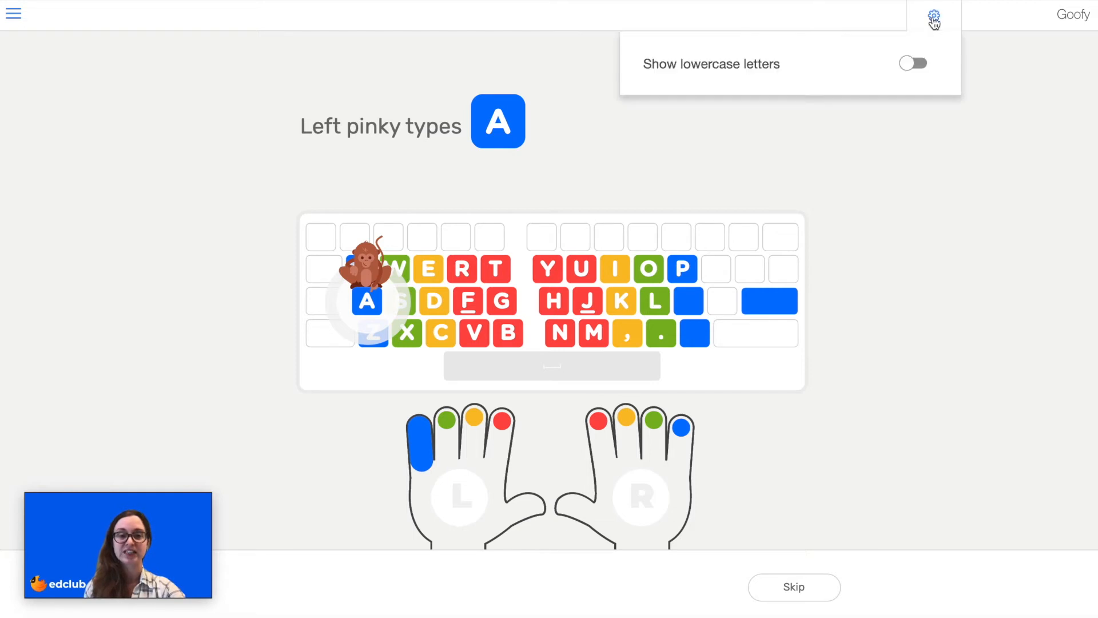
mouse_move(918, 71)
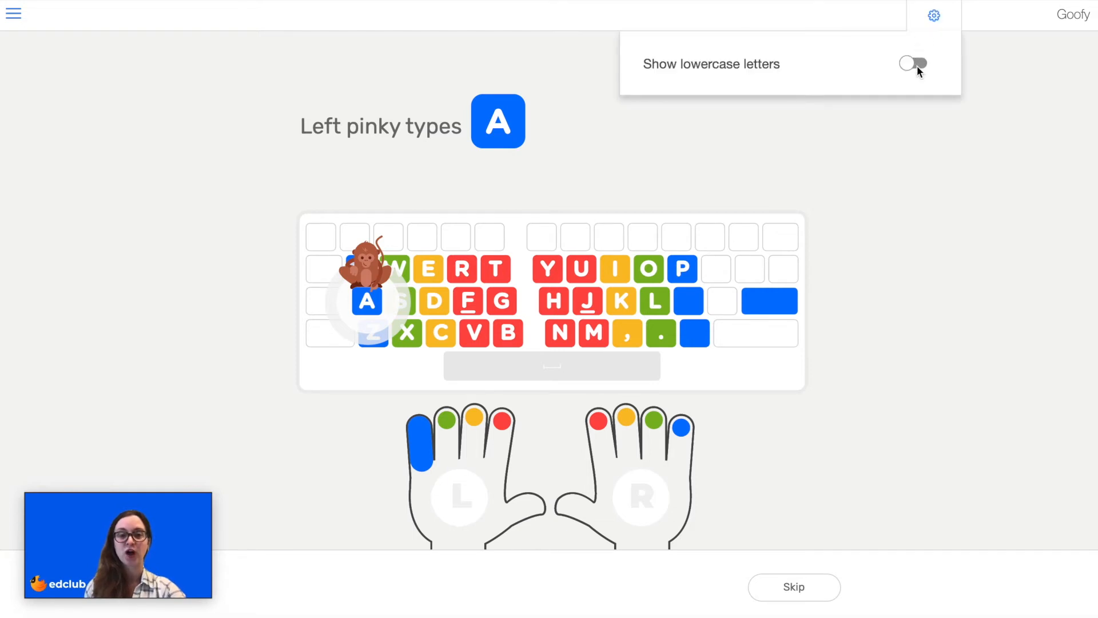
click(913, 63)
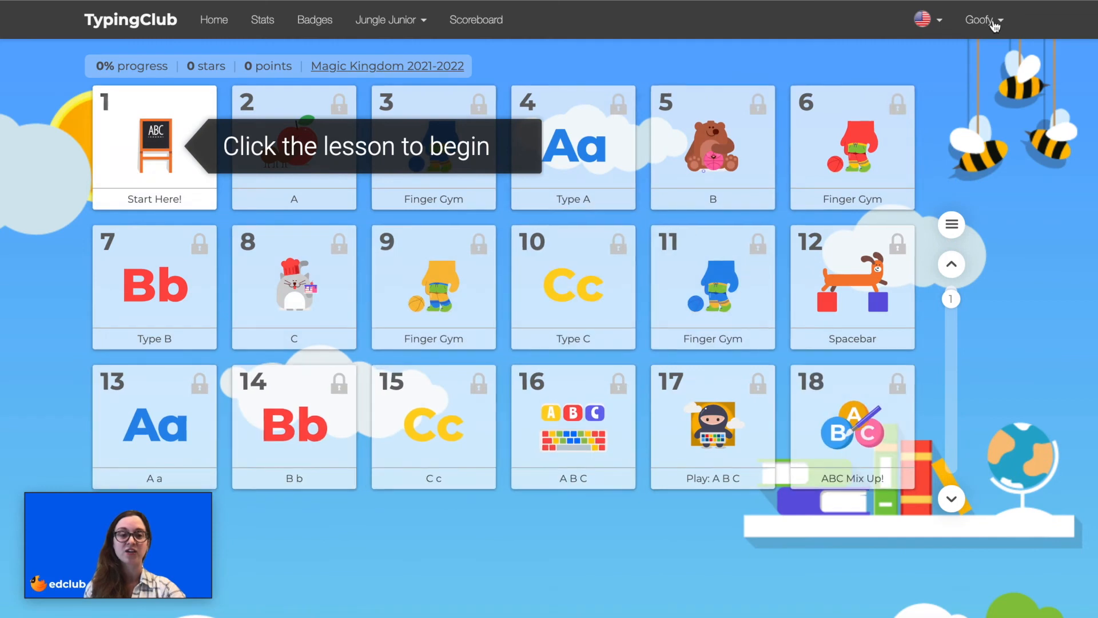
Log out of the student account and open the Disney 2021-2022 class
click(979, 19)
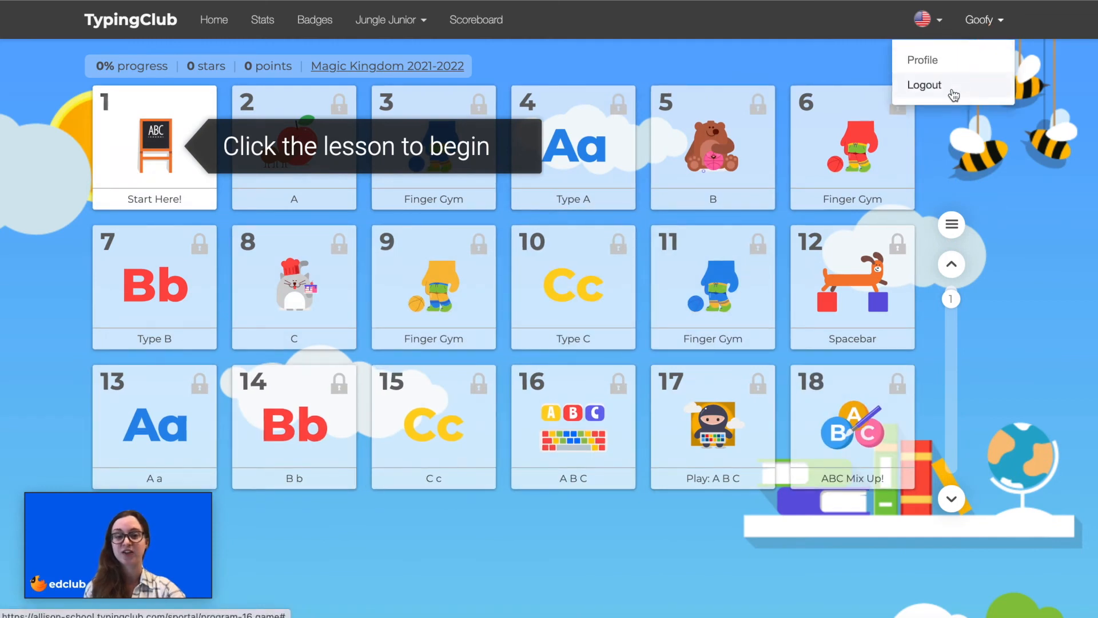
click(923, 84)
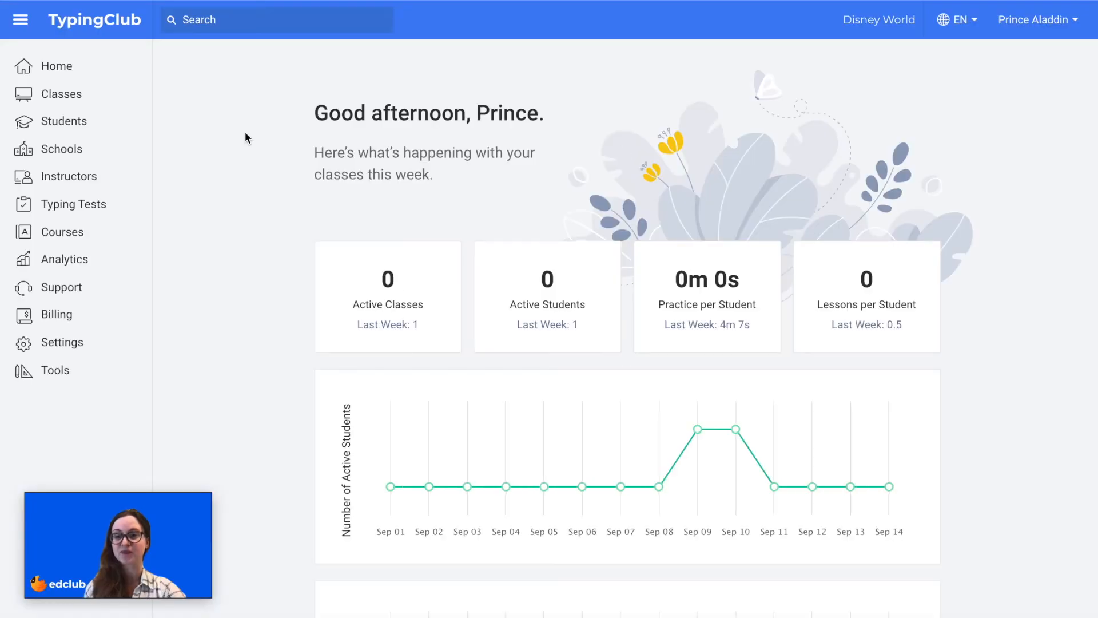
click(62, 93)
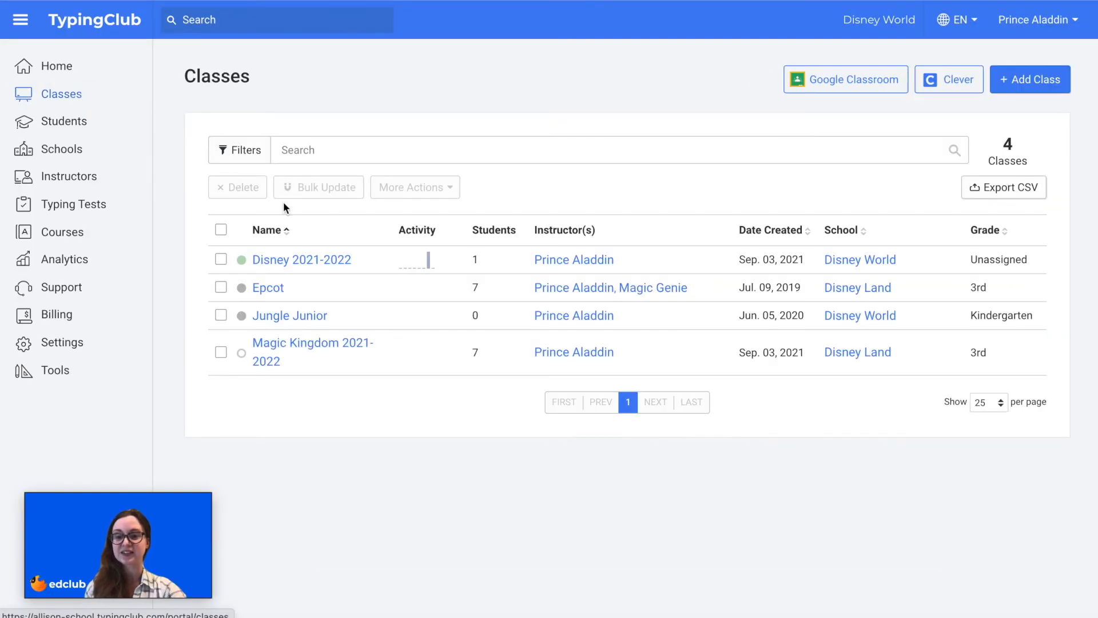
click(301, 259)
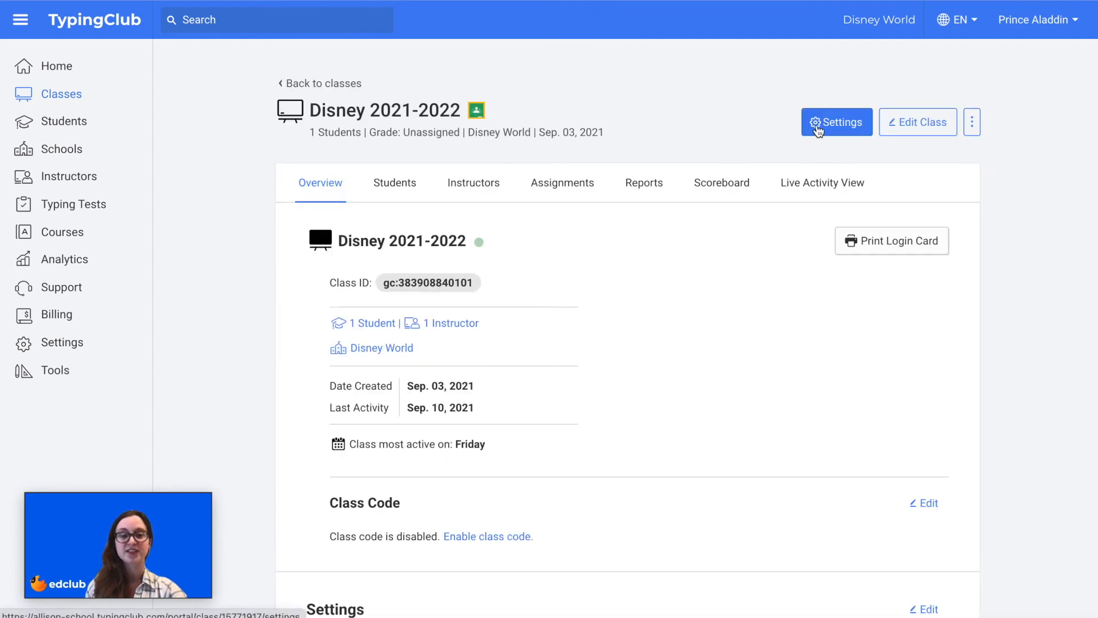
Check 'Jungle Junior: Show lowercase letters' in class Settings and click Update Settings
click(836, 122)
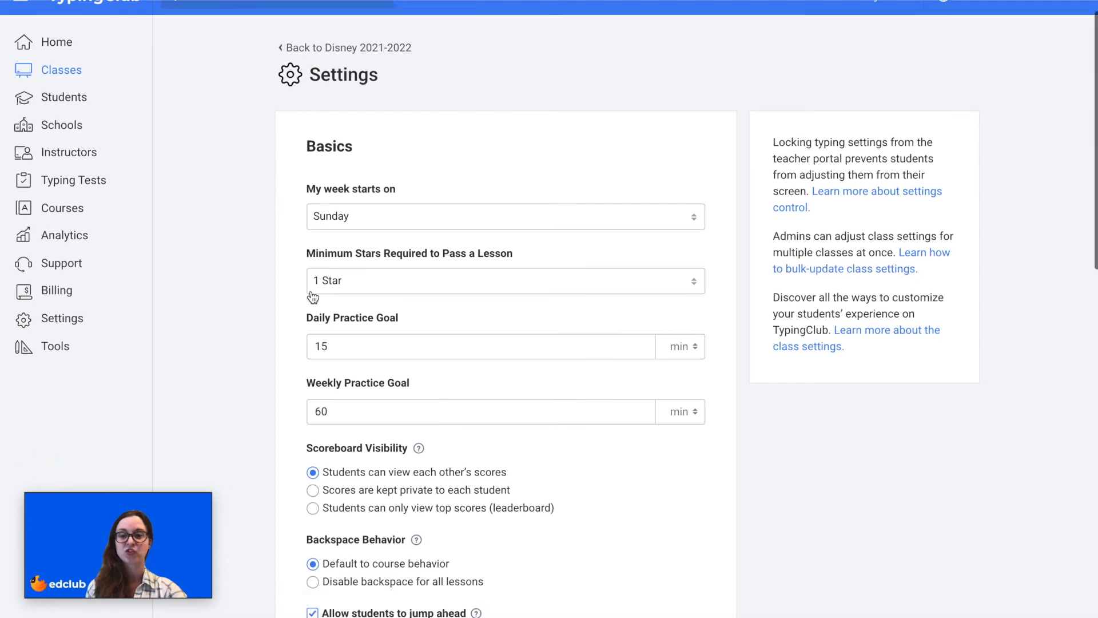
scroll(down, 3)
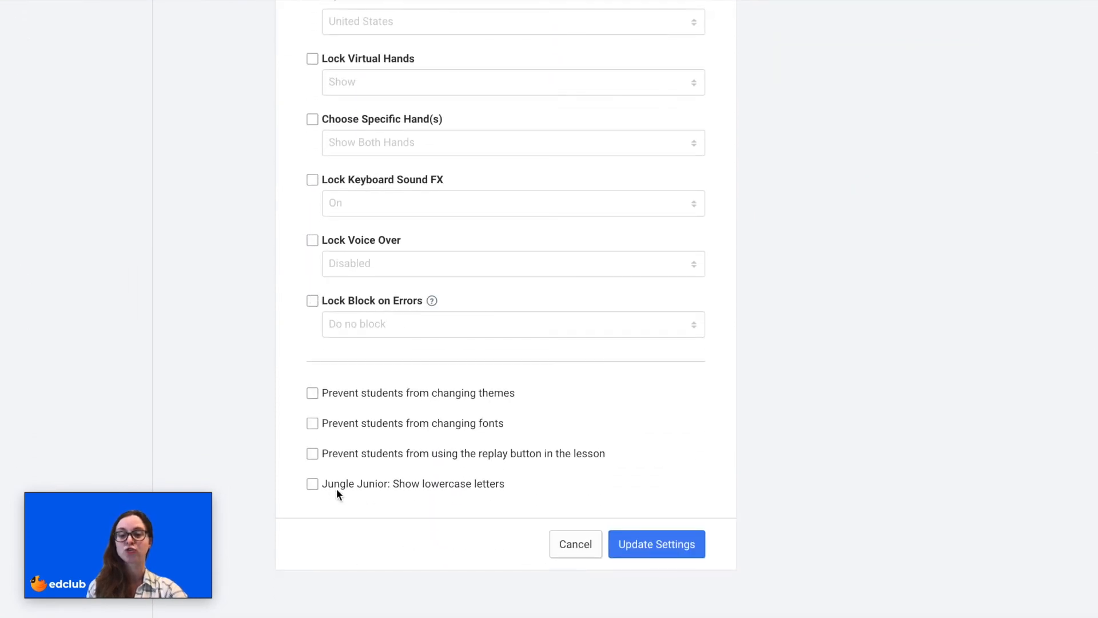
click(312, 483)
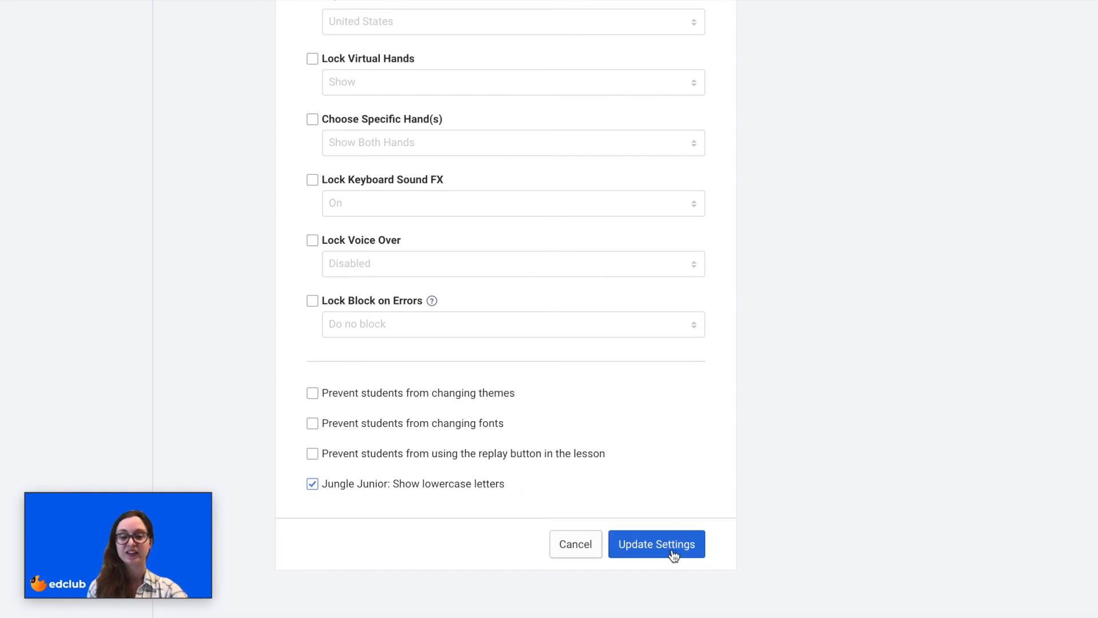
click(656, 543)
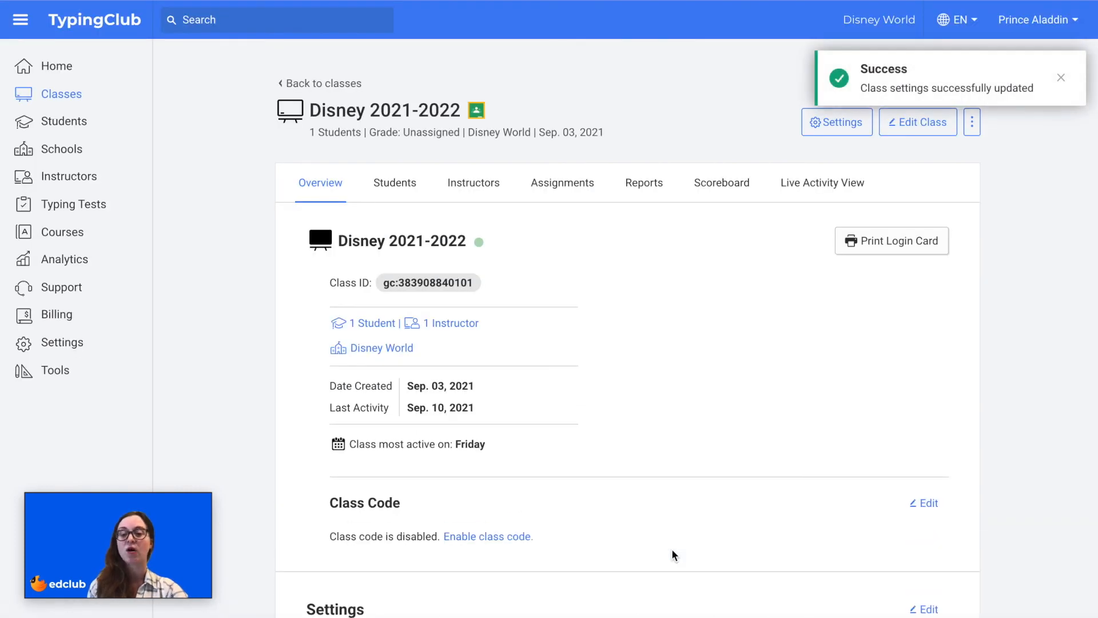